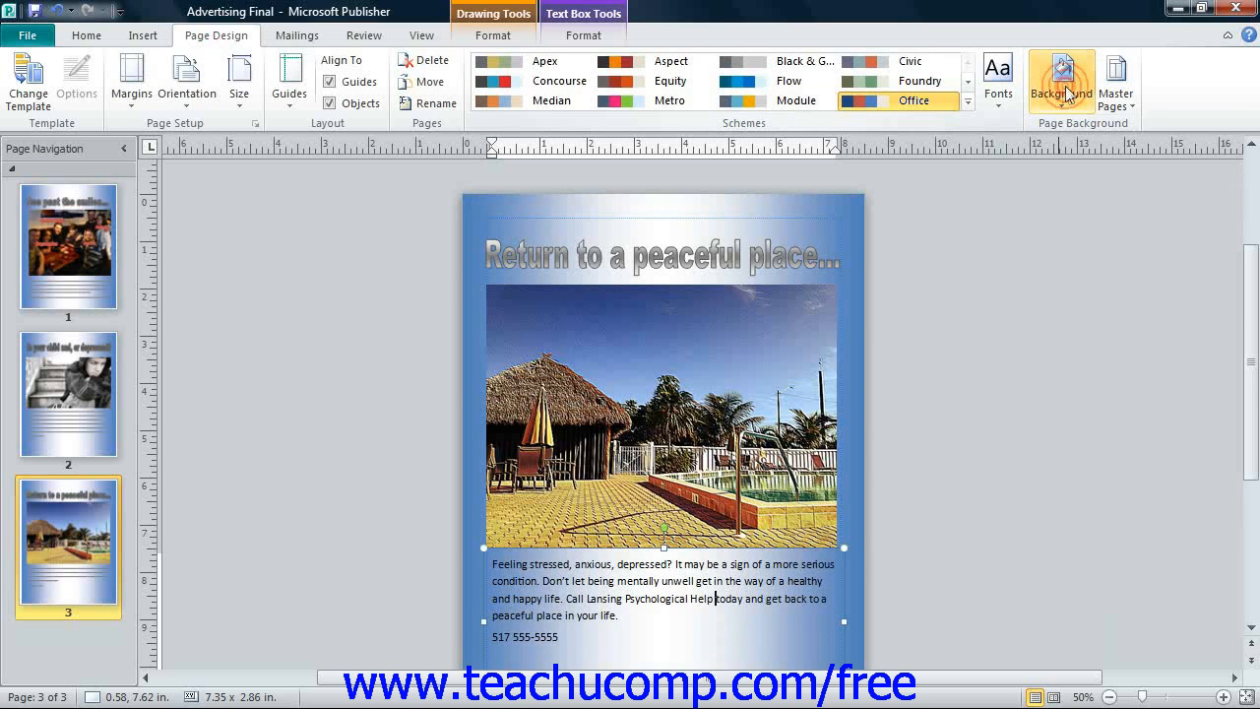
Step: Browse page 3's Background options, preview a pink solid swatch, and reach the fill effects options
click(1064, 77)
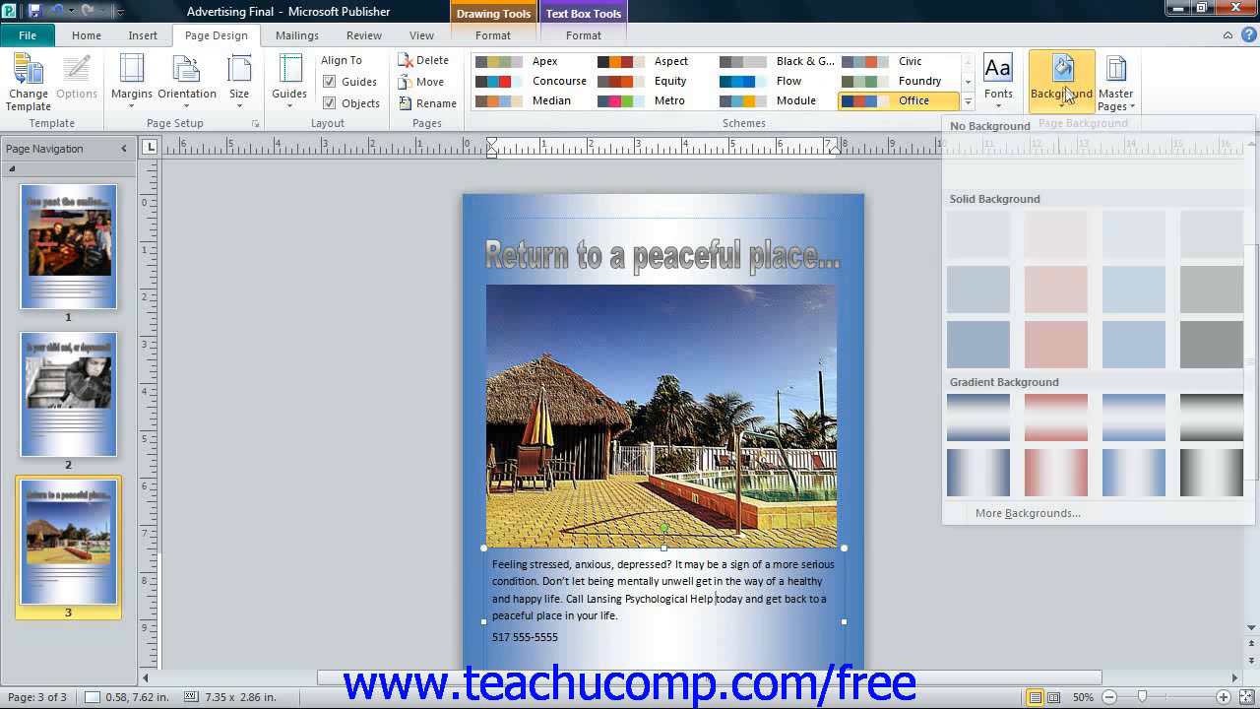
mouse_move(1055, 236)
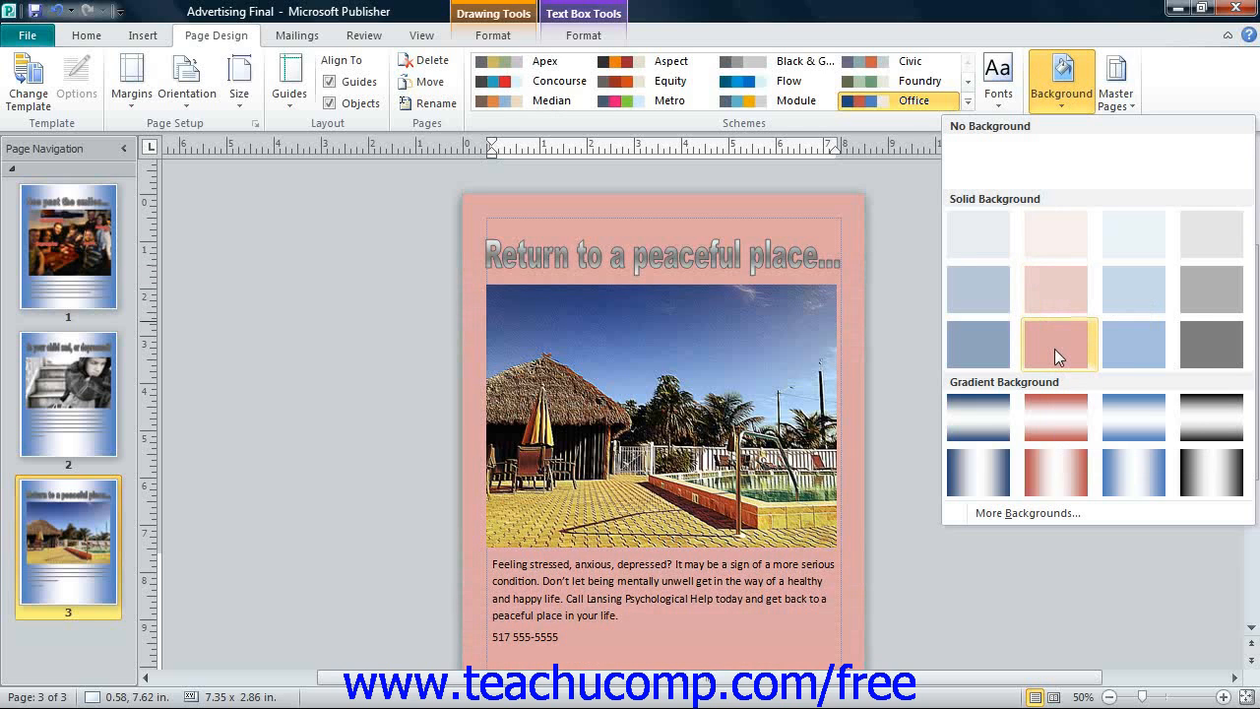
click(1057, 417)
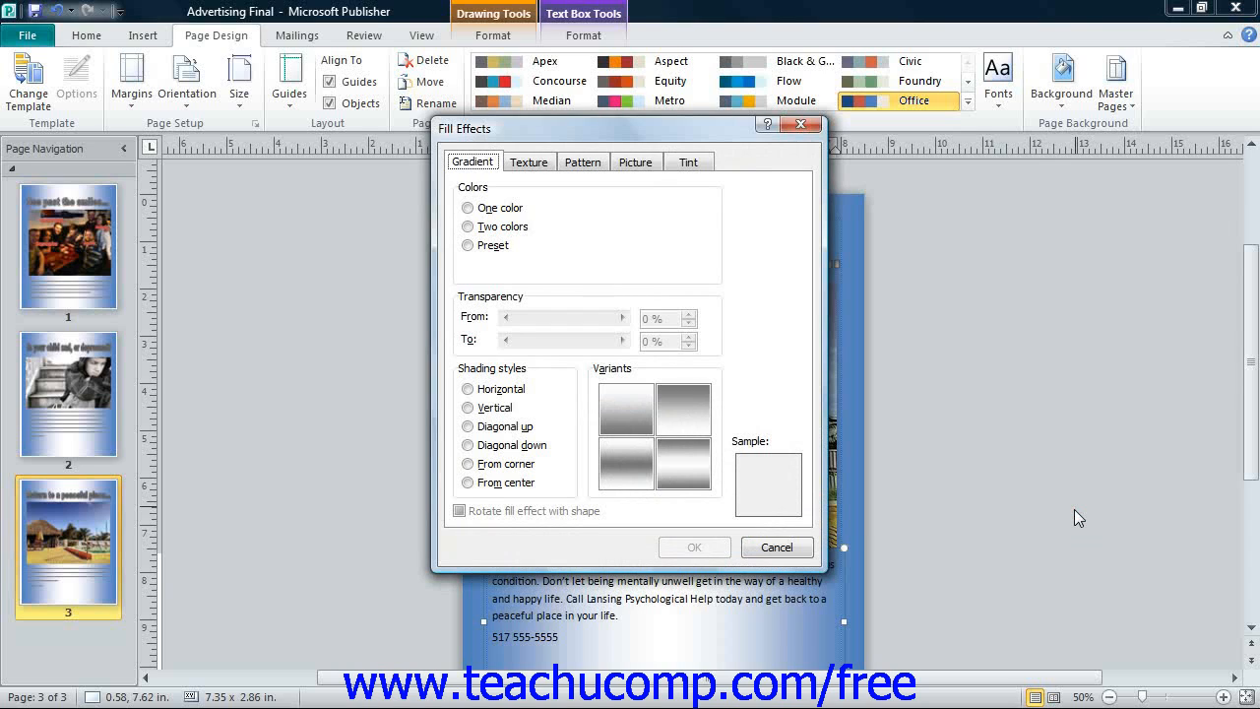
mouse_move(569, 192)
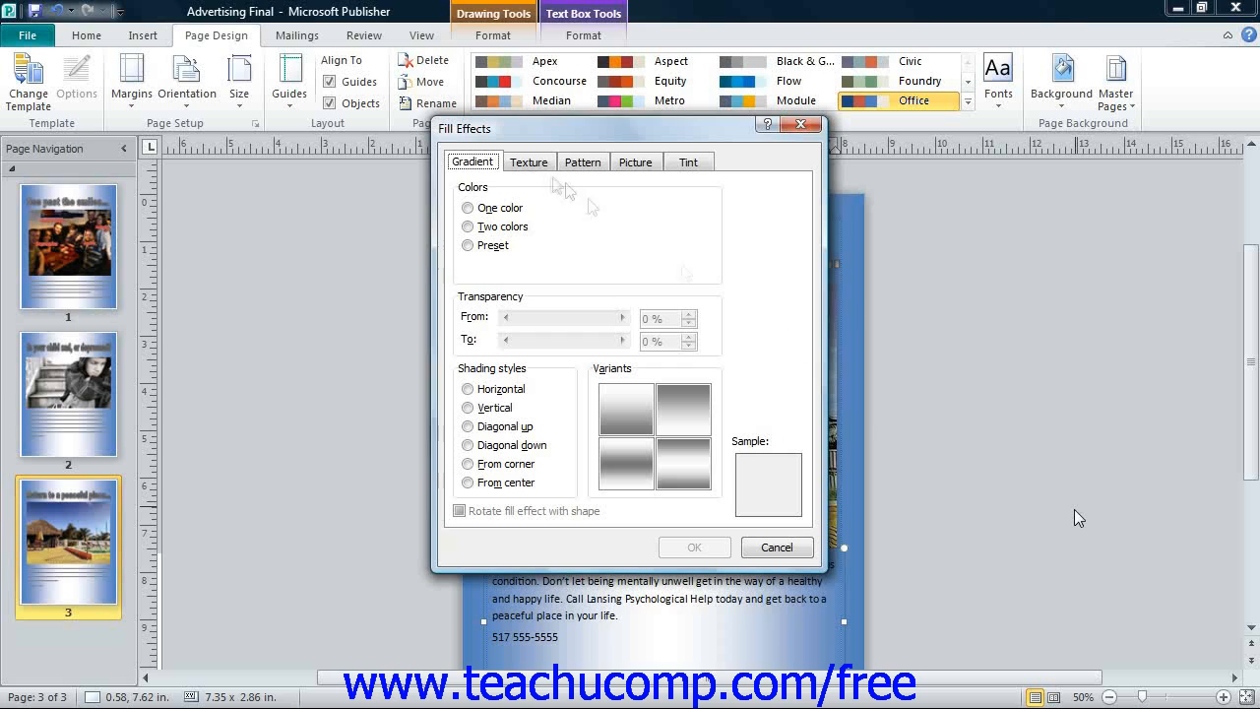
Step: Make a one-color black gradient background, lightened partway with the Dark/Light slider
click(472, 161)
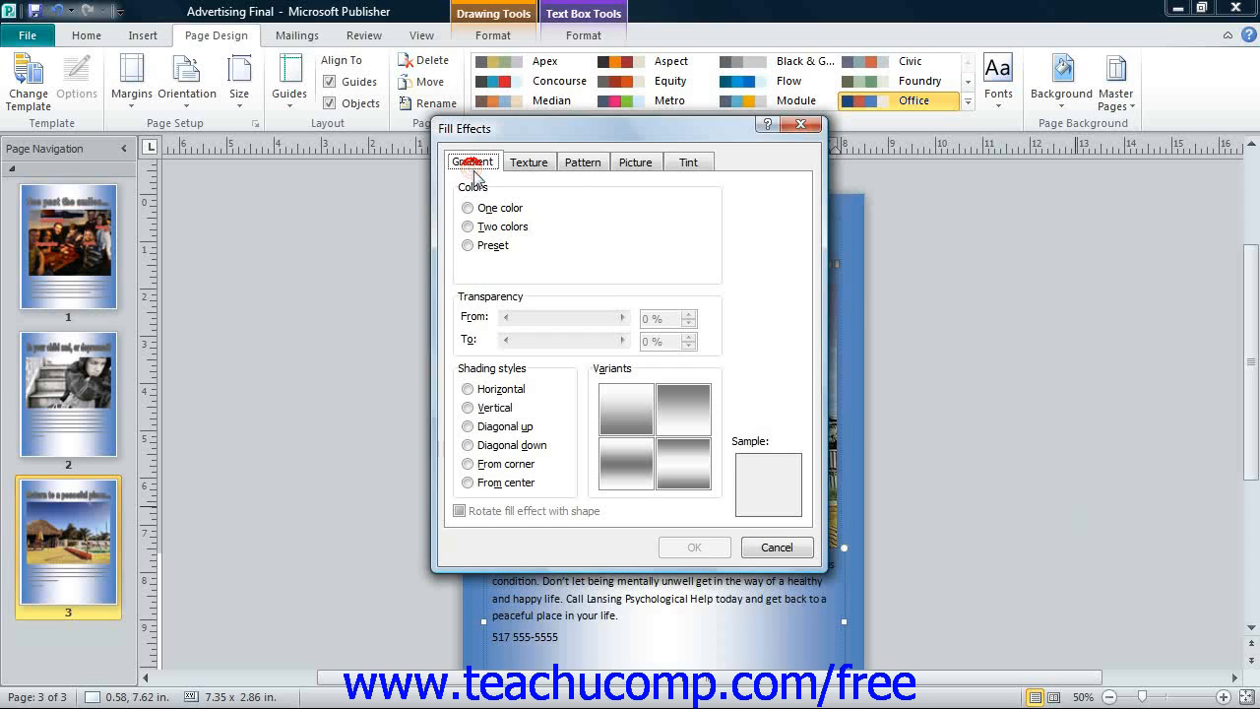
click(467, 207)
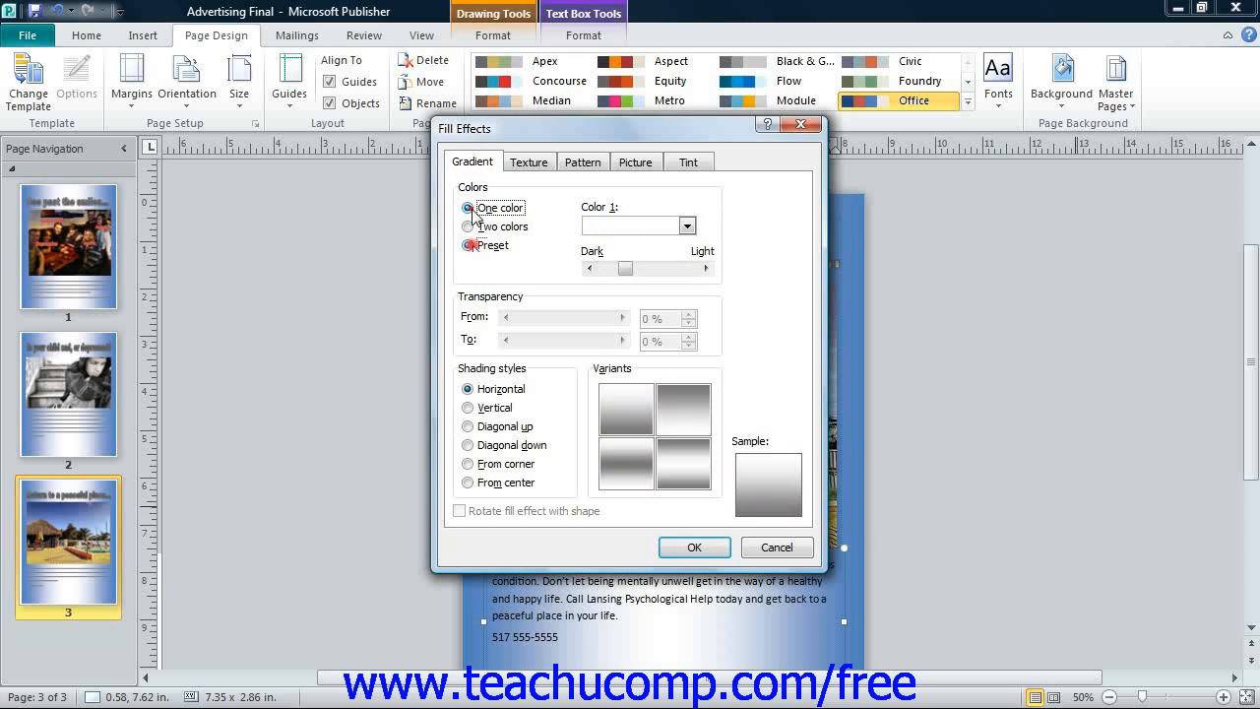
click(467, 245)
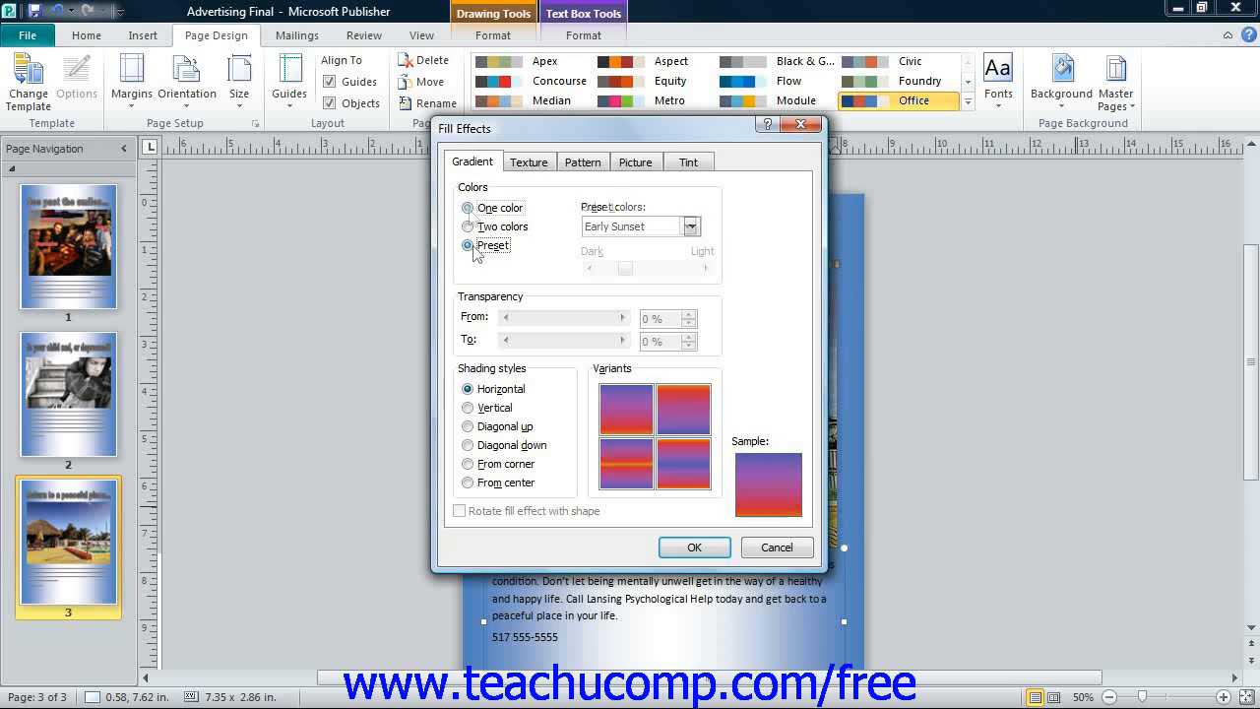
click(468, 208)
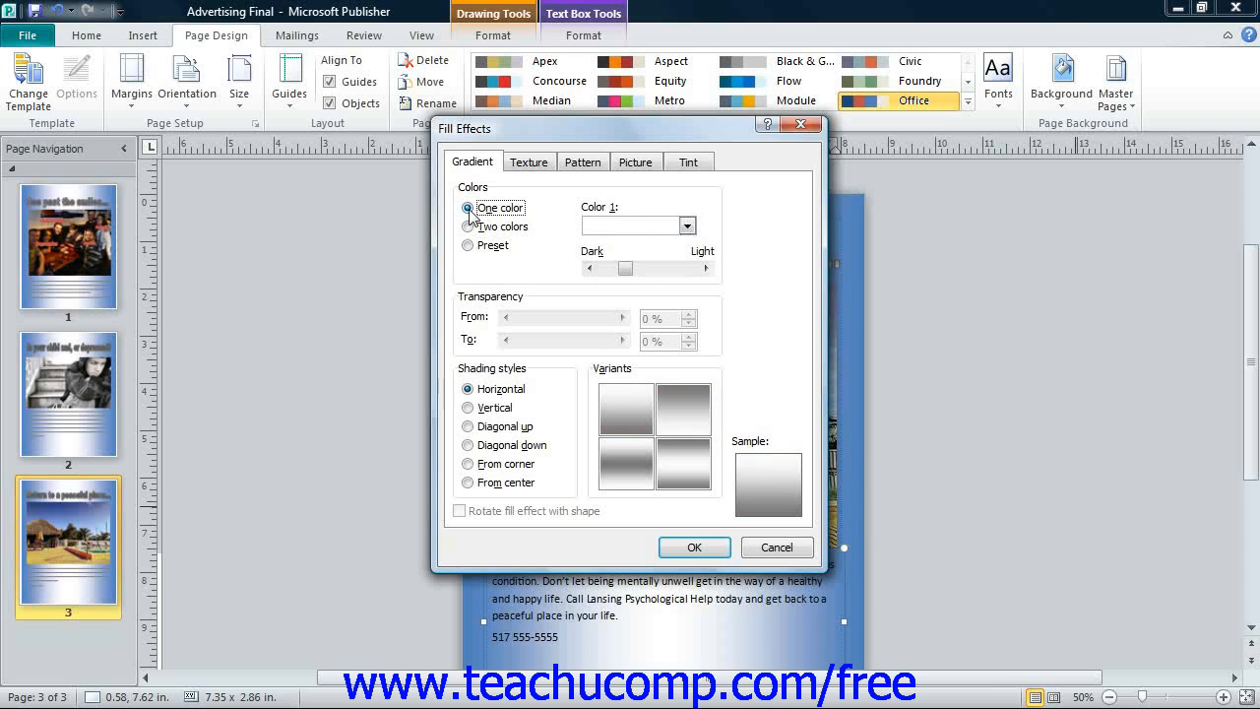
click(687, 225)
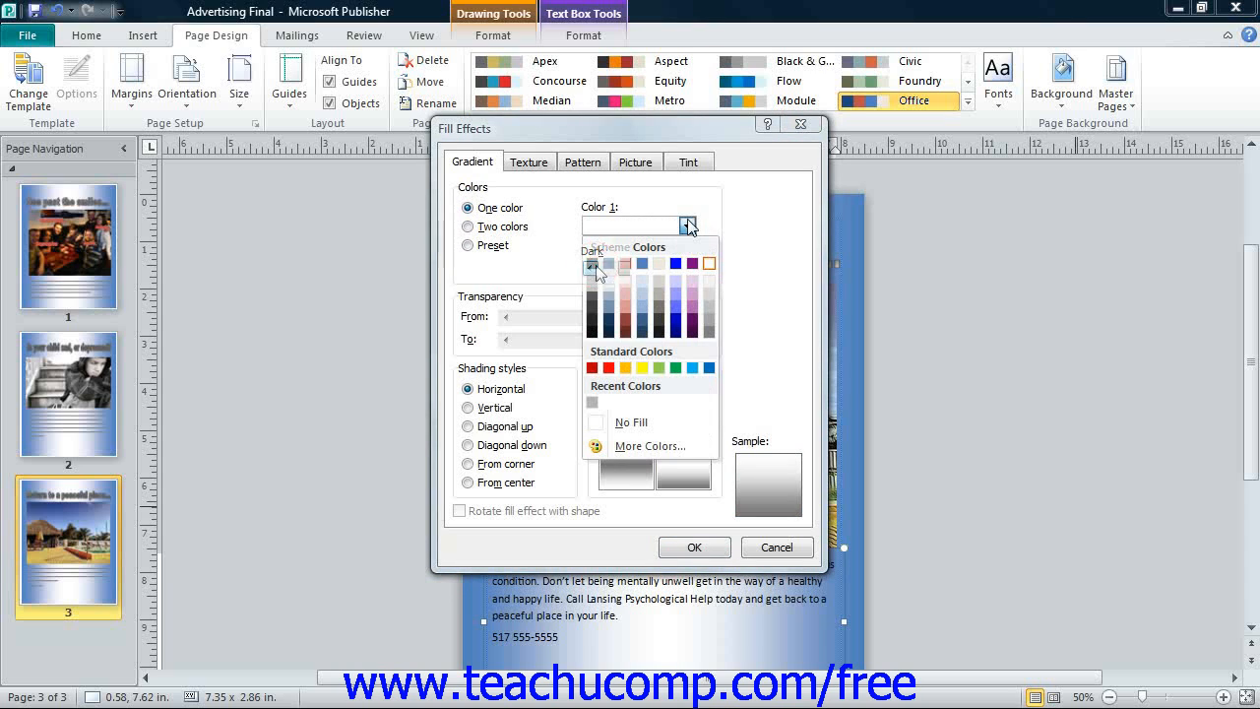
click(596, 263)
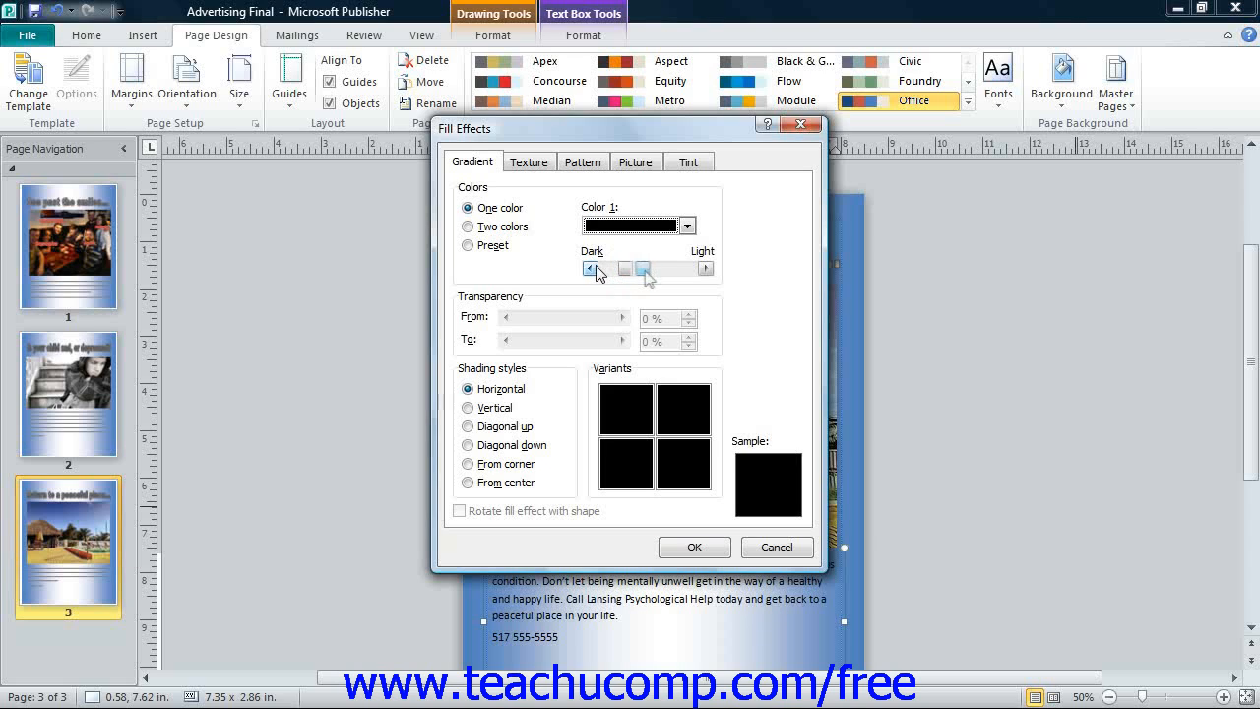
drag(588, 267, 655, 268)
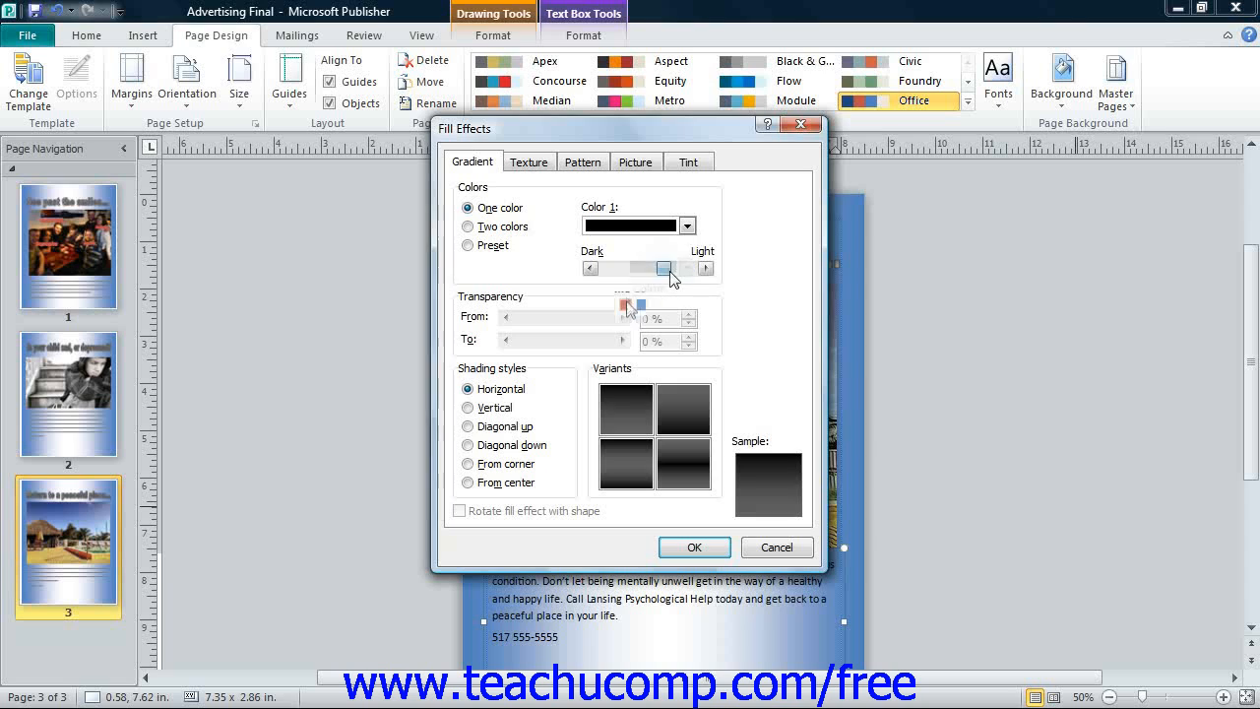
Step: Change the gradient to the Late Sunset preset with vertical shading, then view texture choices
click(687, 267)
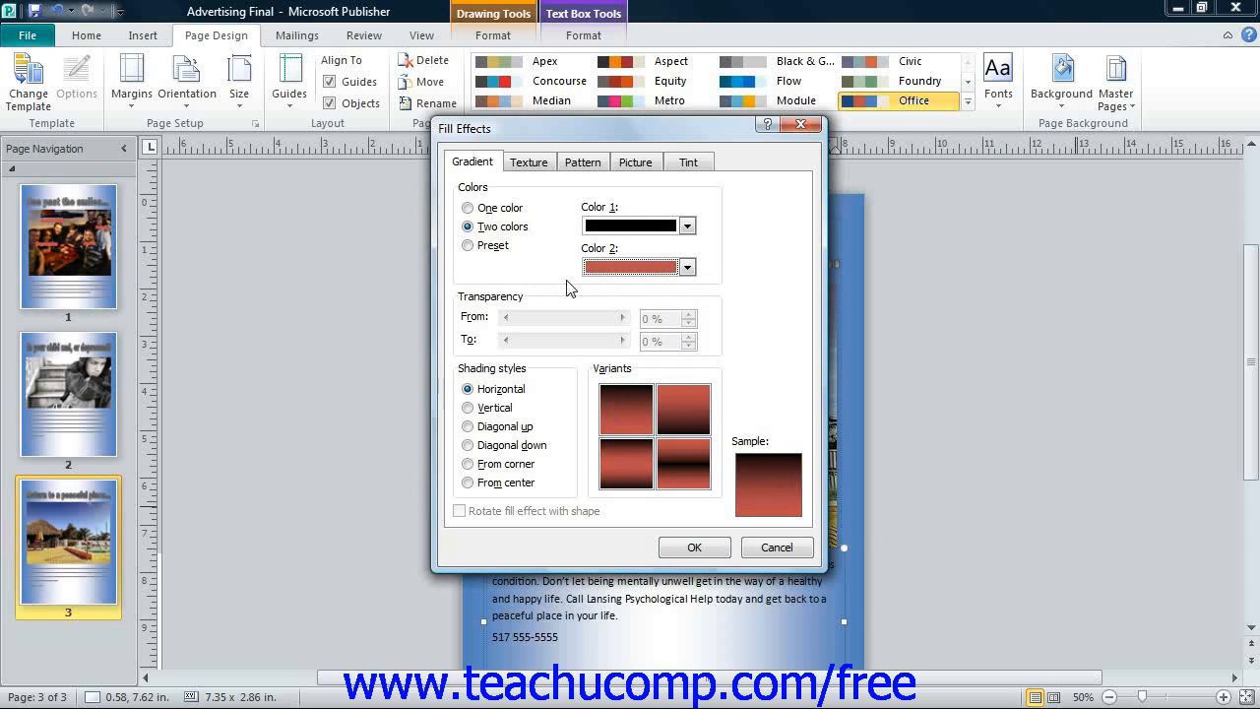
click(467, 245)
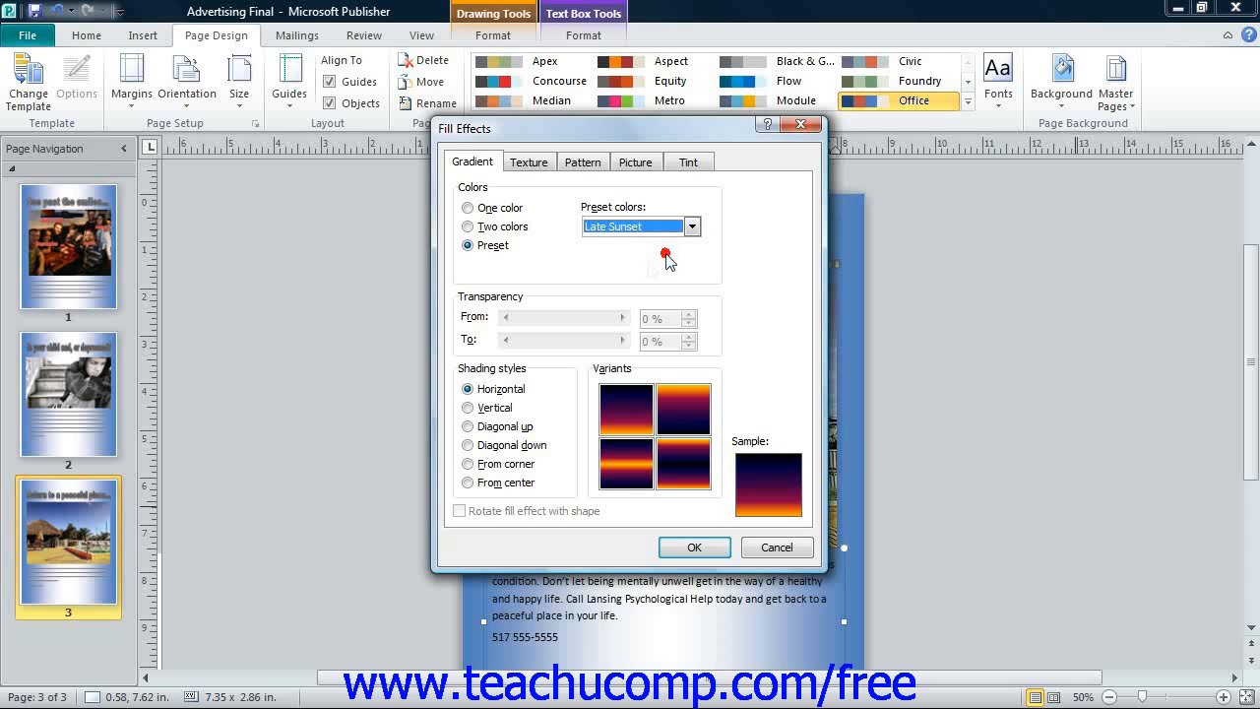
mouse_move(483, 384)
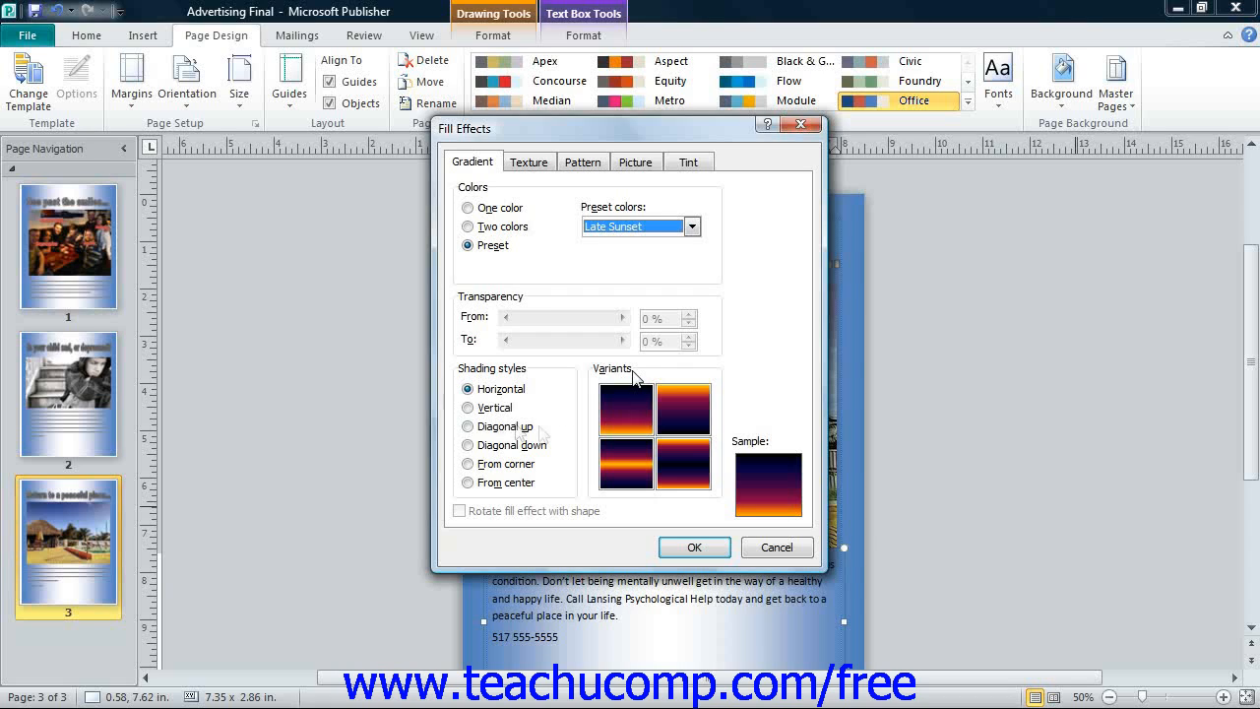
click(466, 408)
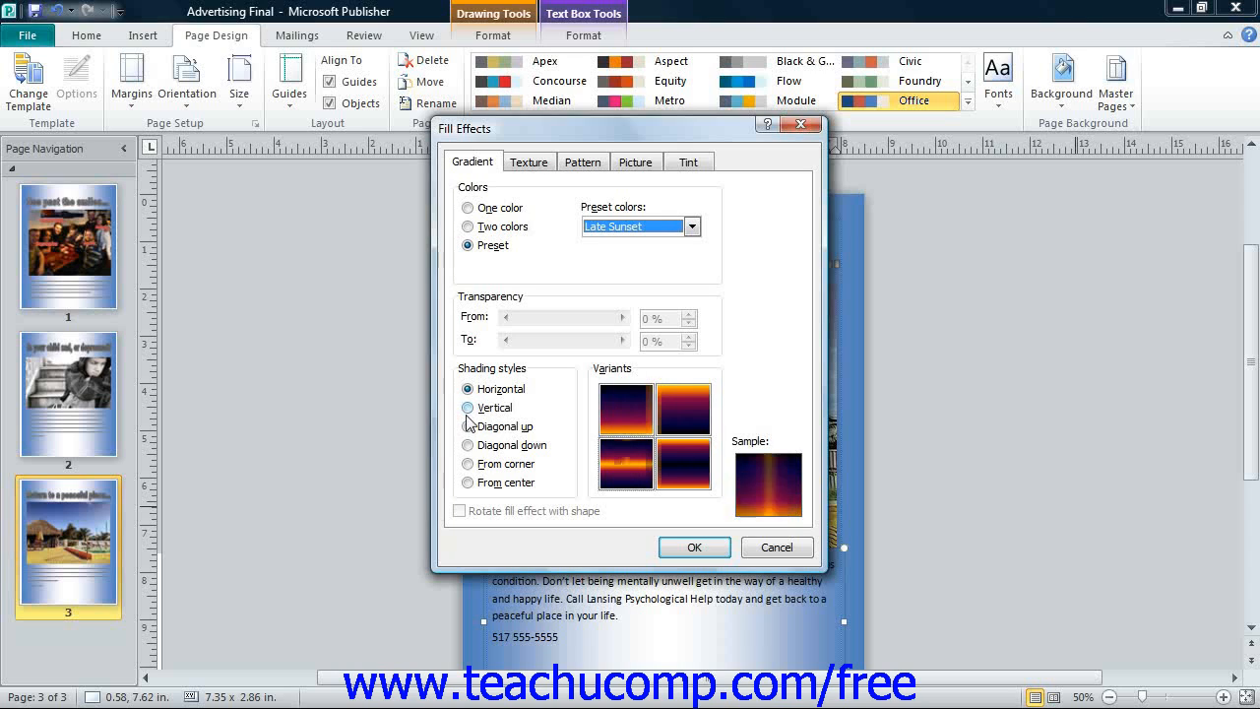
click(467, 407)
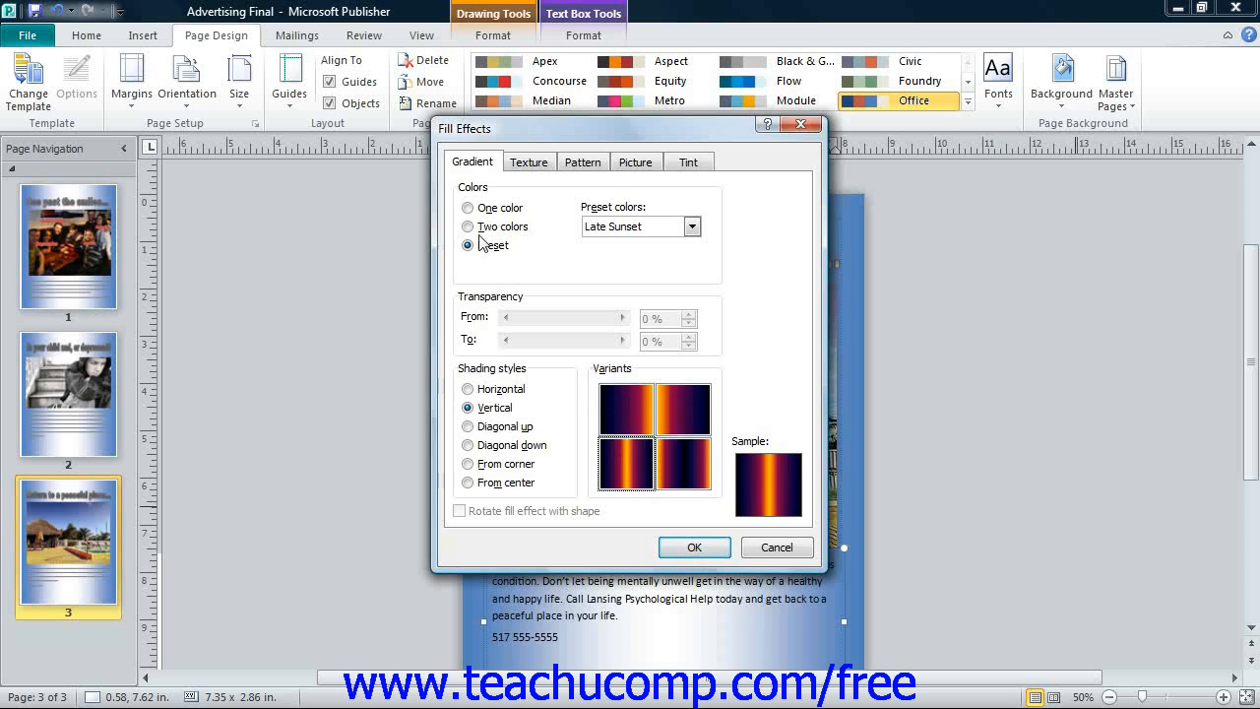
click(529, 161)
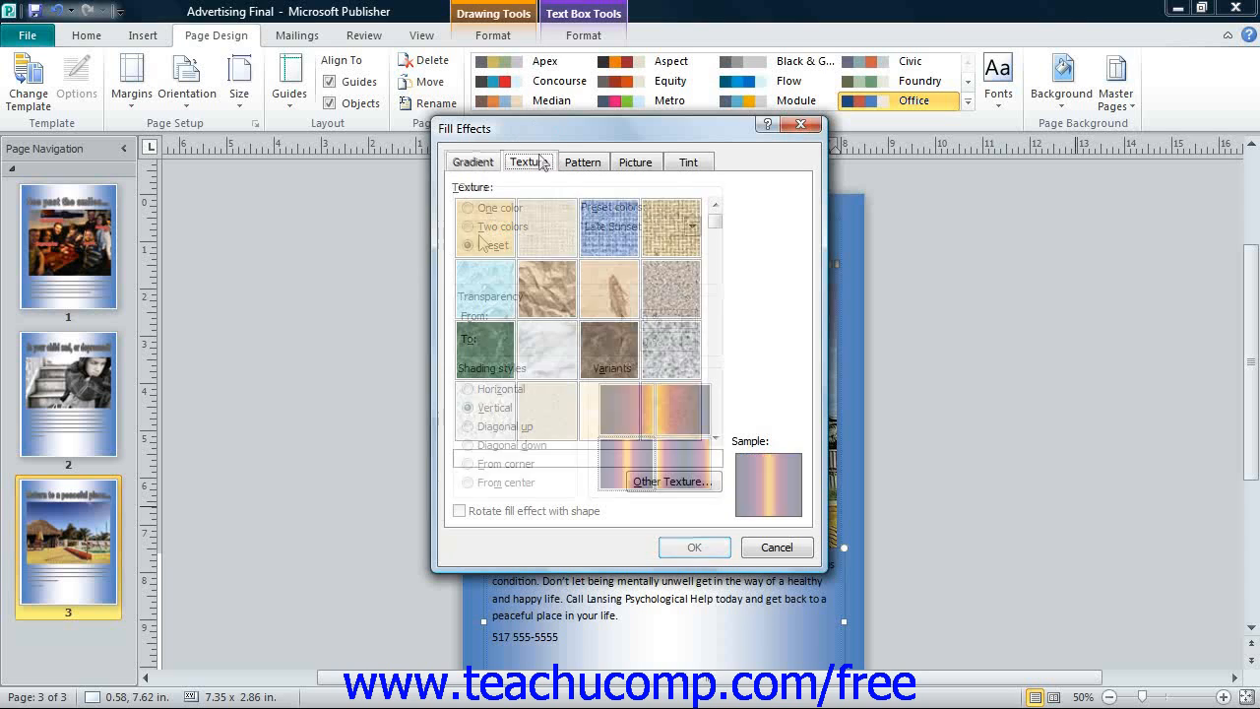
Step: Preview the Denim texture as page 3's background, then view the pattern choices
click(528, 161)
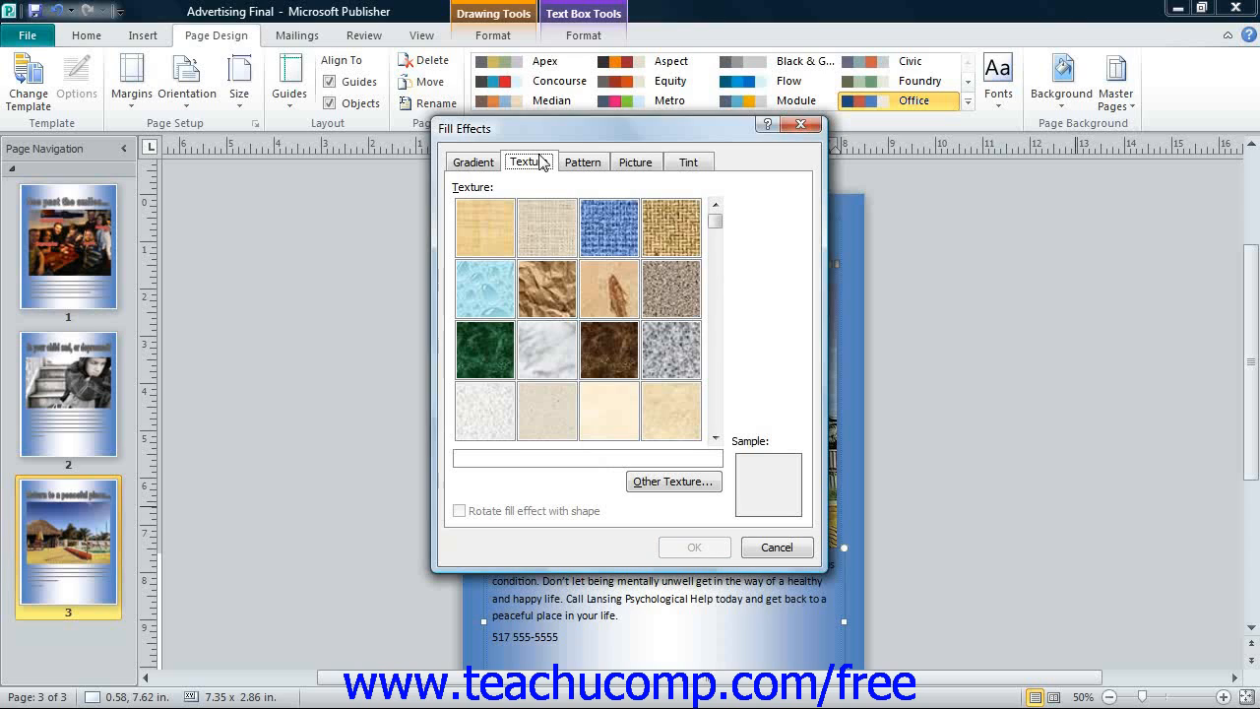
mouse_move(726, 250)
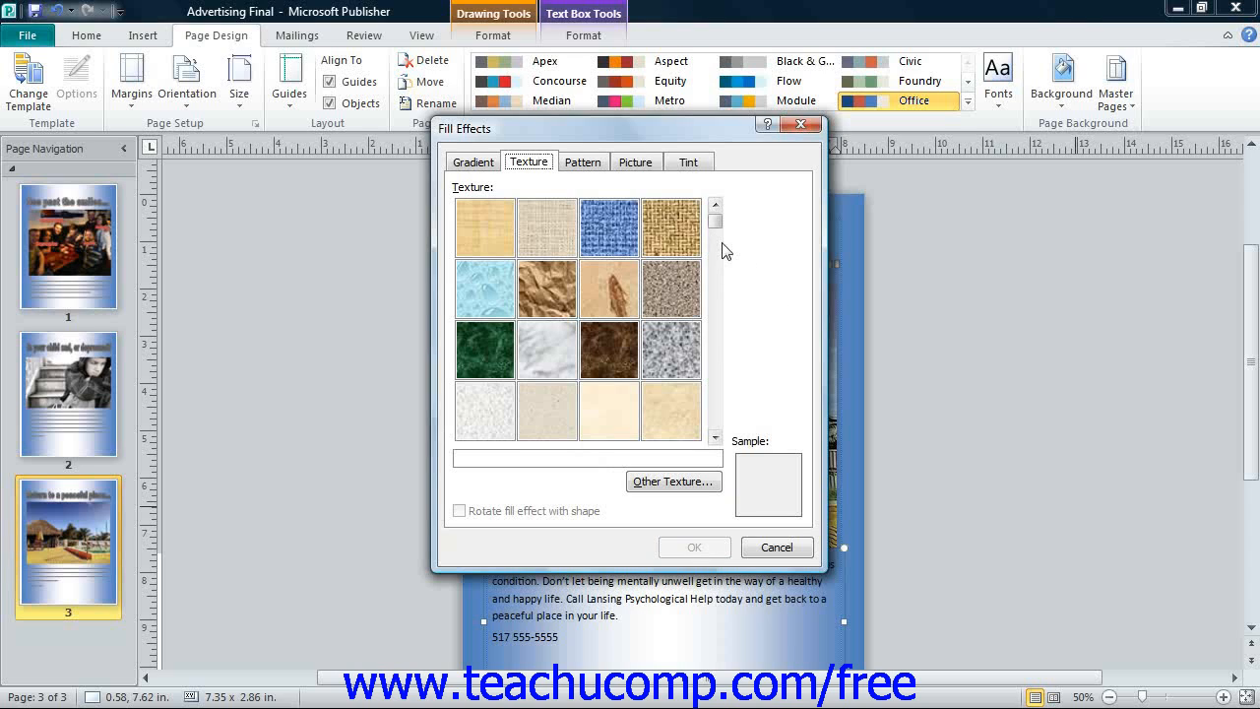
click(609, 227)
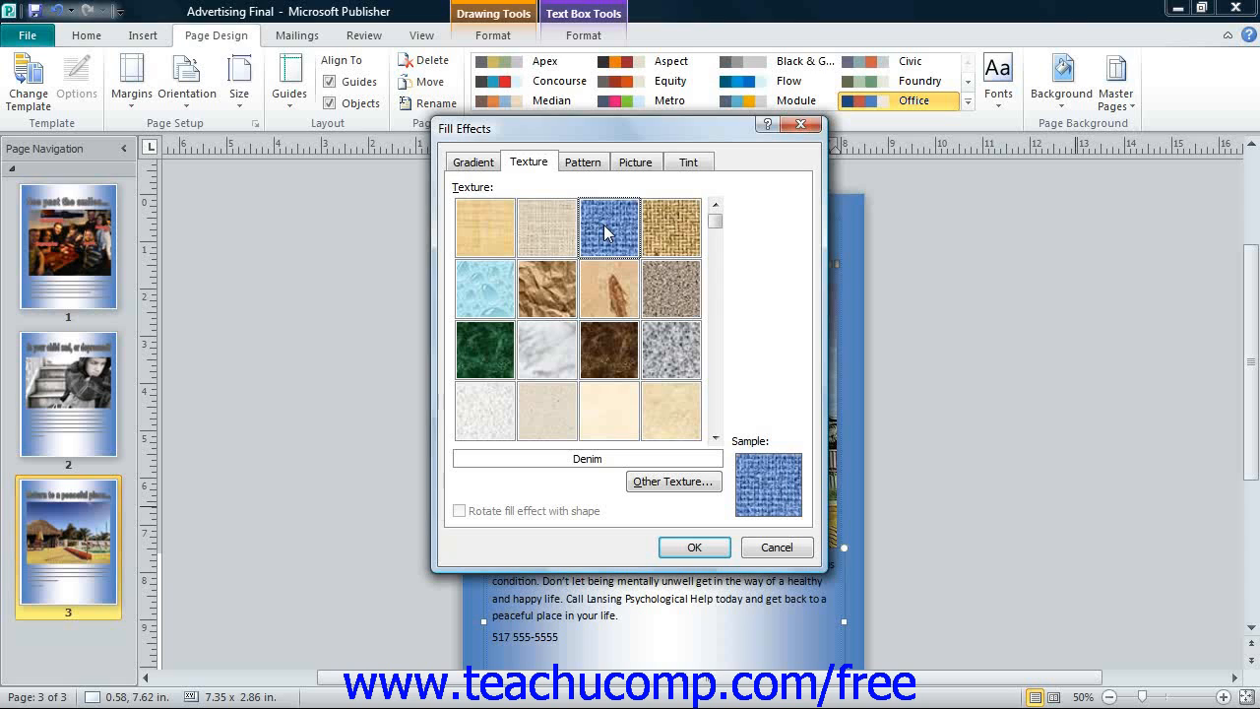
mouse_move(583, 161)
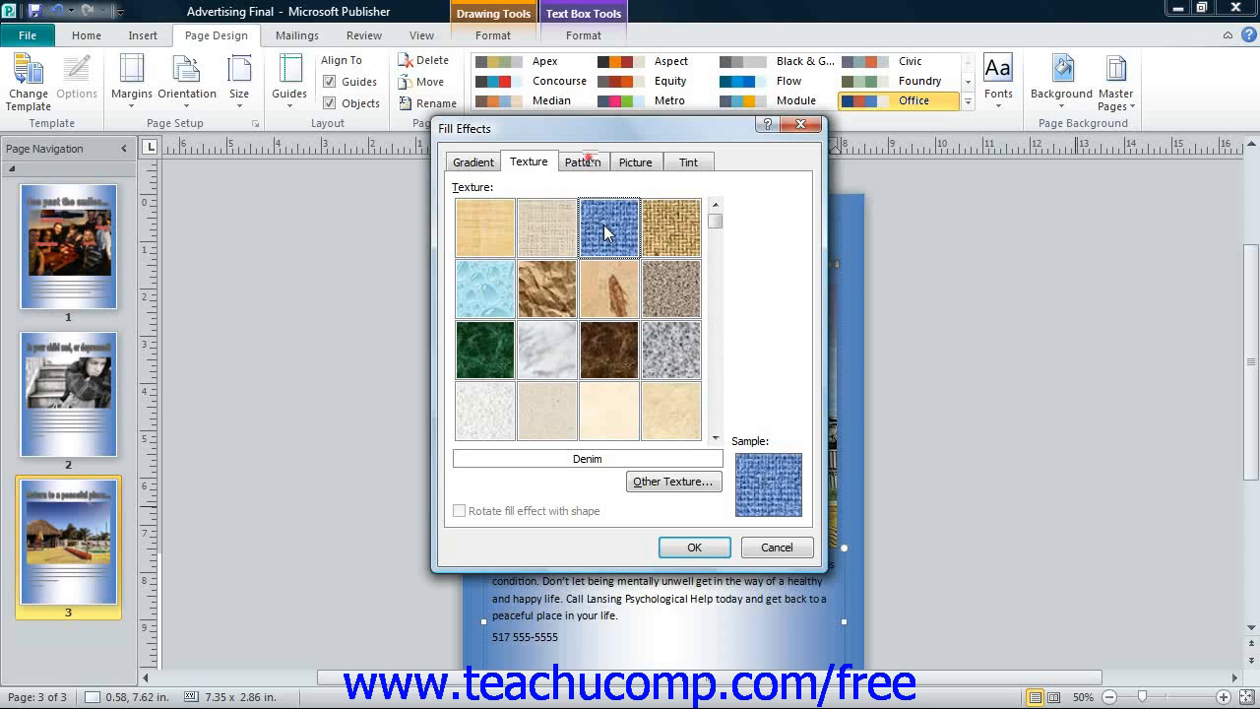
click(583, 162)
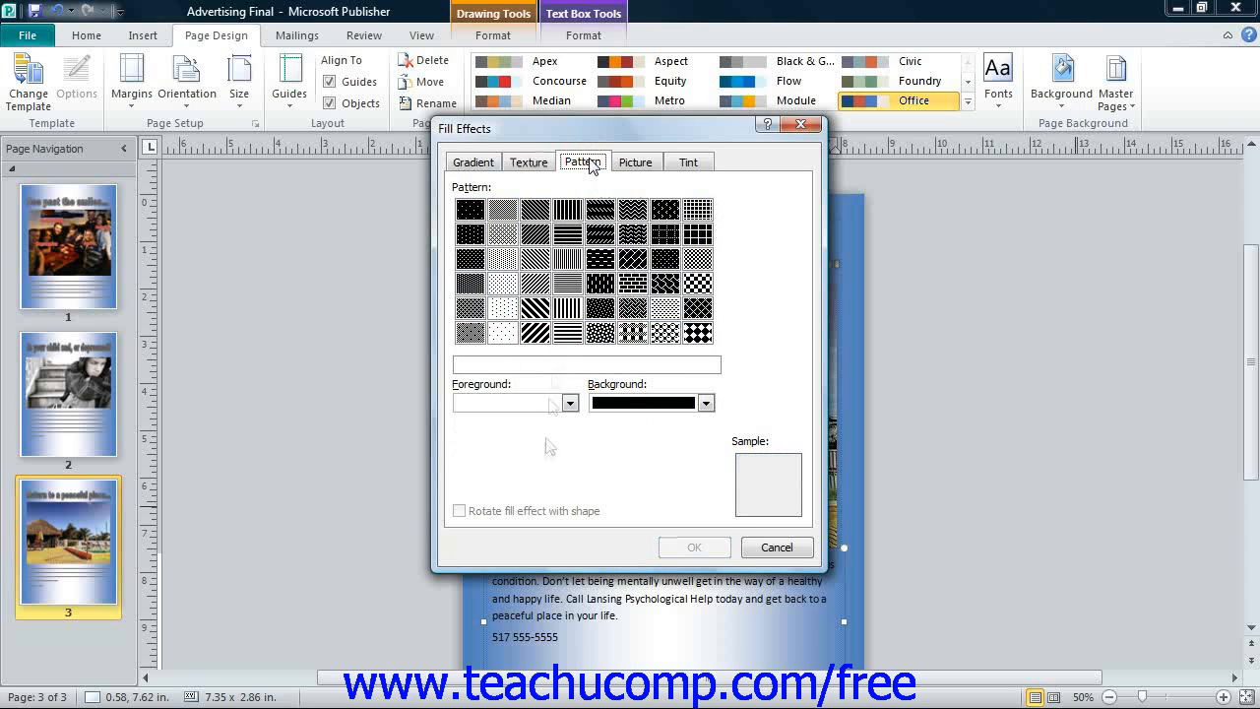
mouse_move(541, 398)
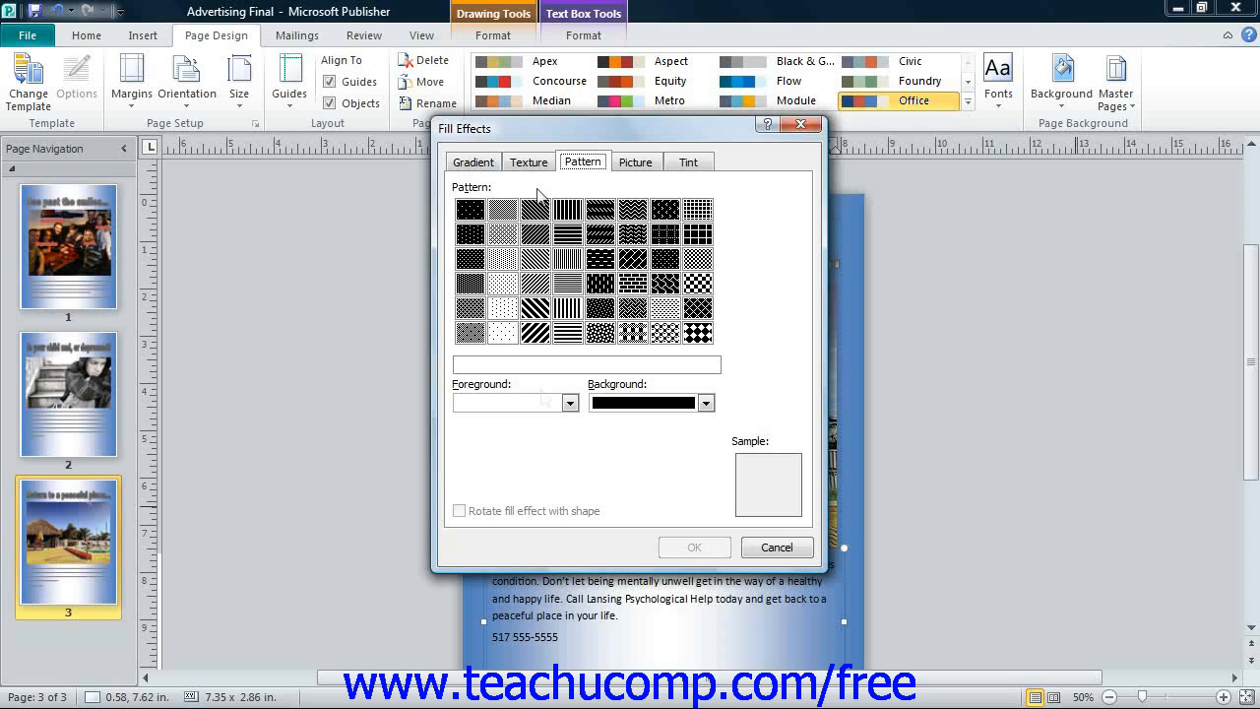
mouse_move(498, 230)
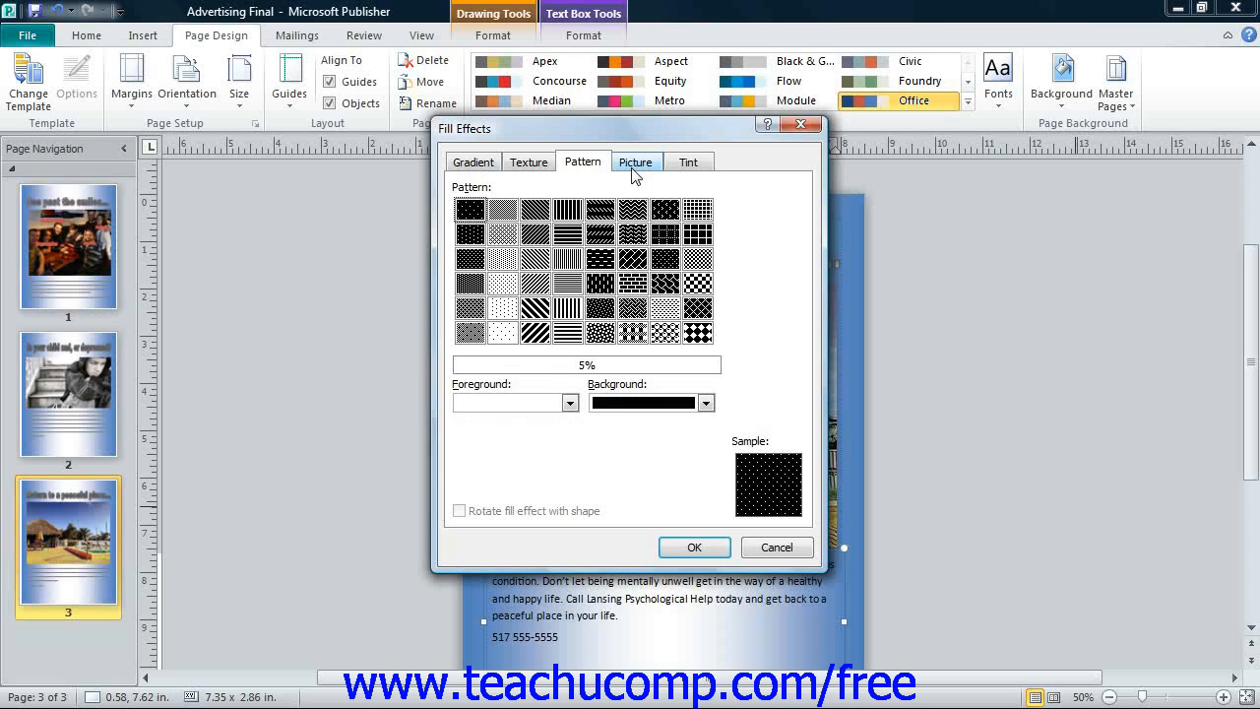
Step: Search the Desktop for a background picture, then close the browser without choosing a file
click(636, 162)
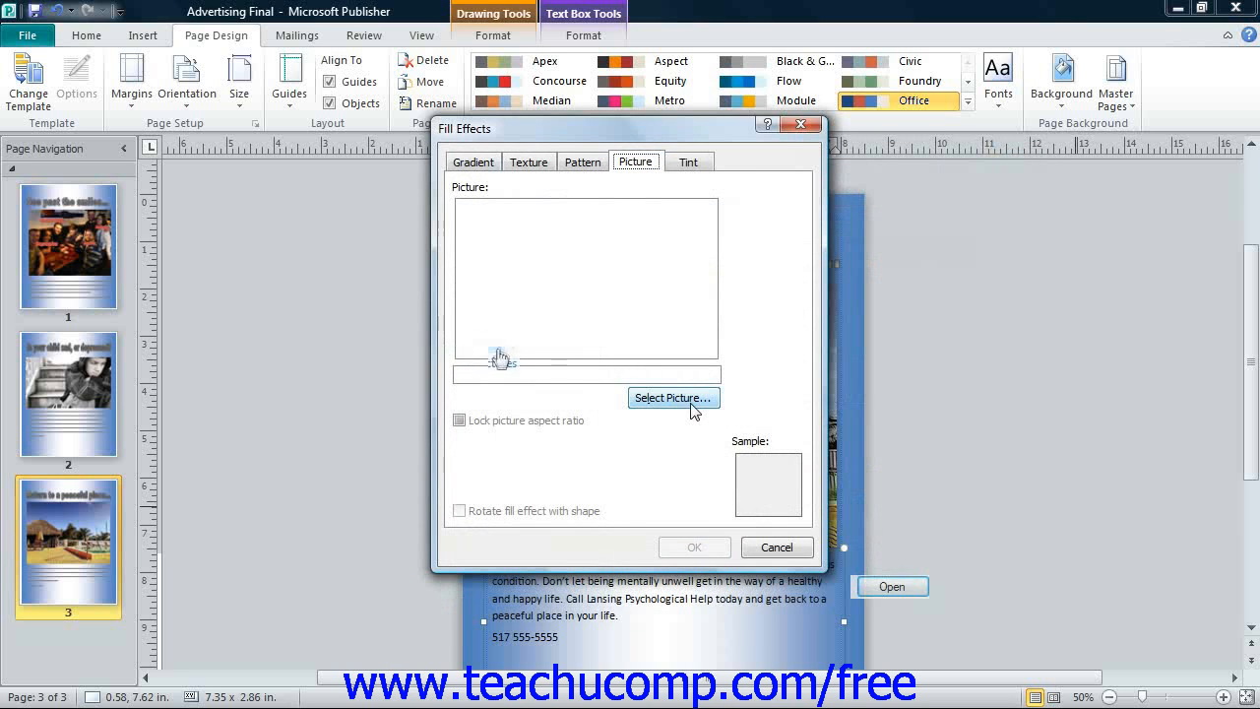
click(673, 397)
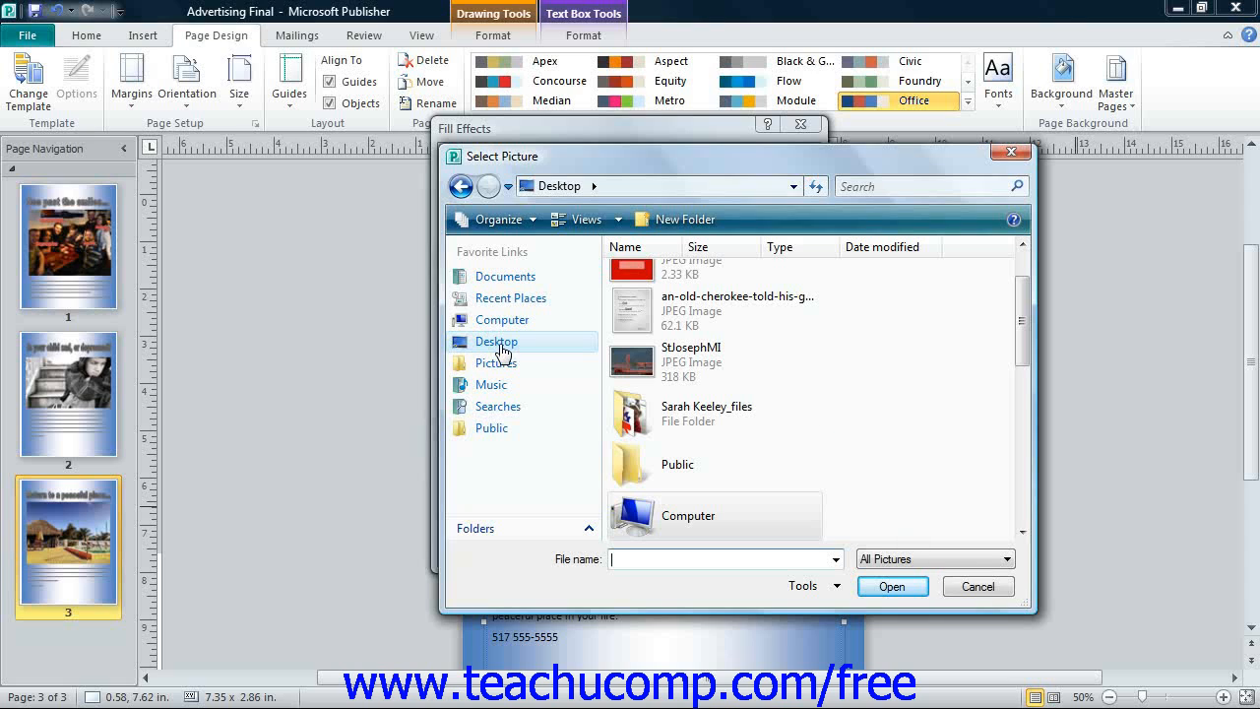
click(977, 585)
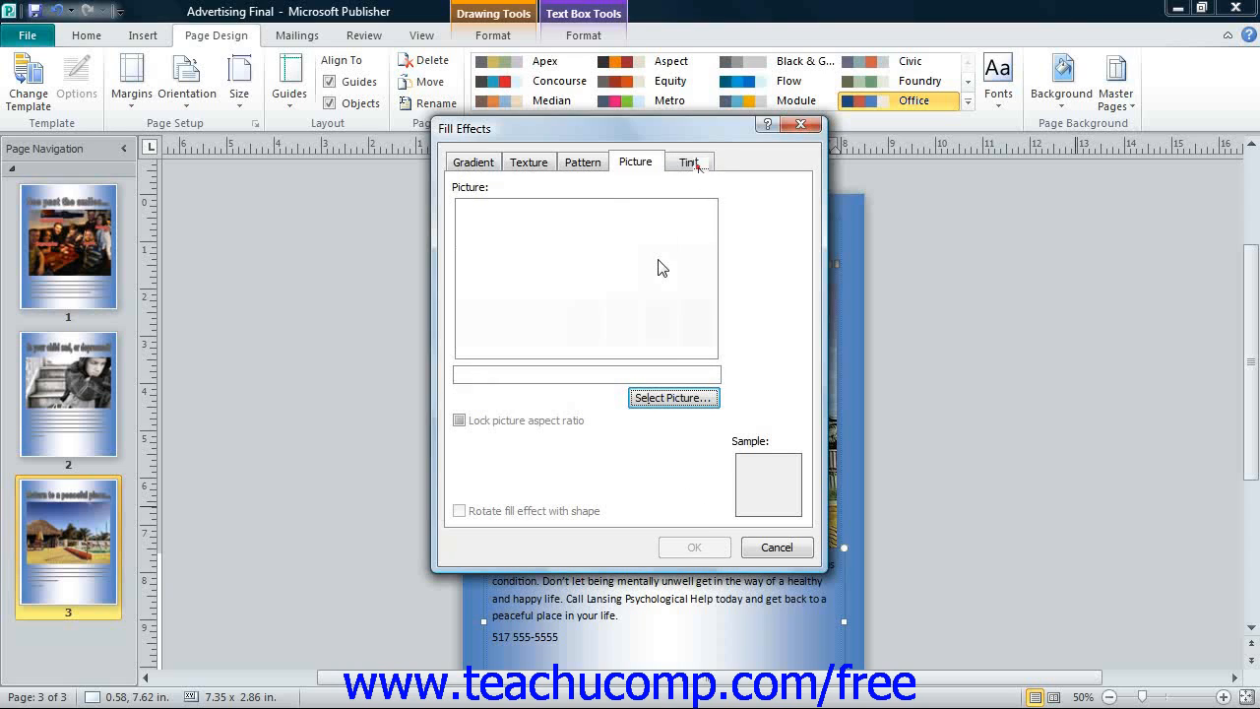
Step: Set the tint base color to reddish brown, giving a range of red tints
click(688, 162)
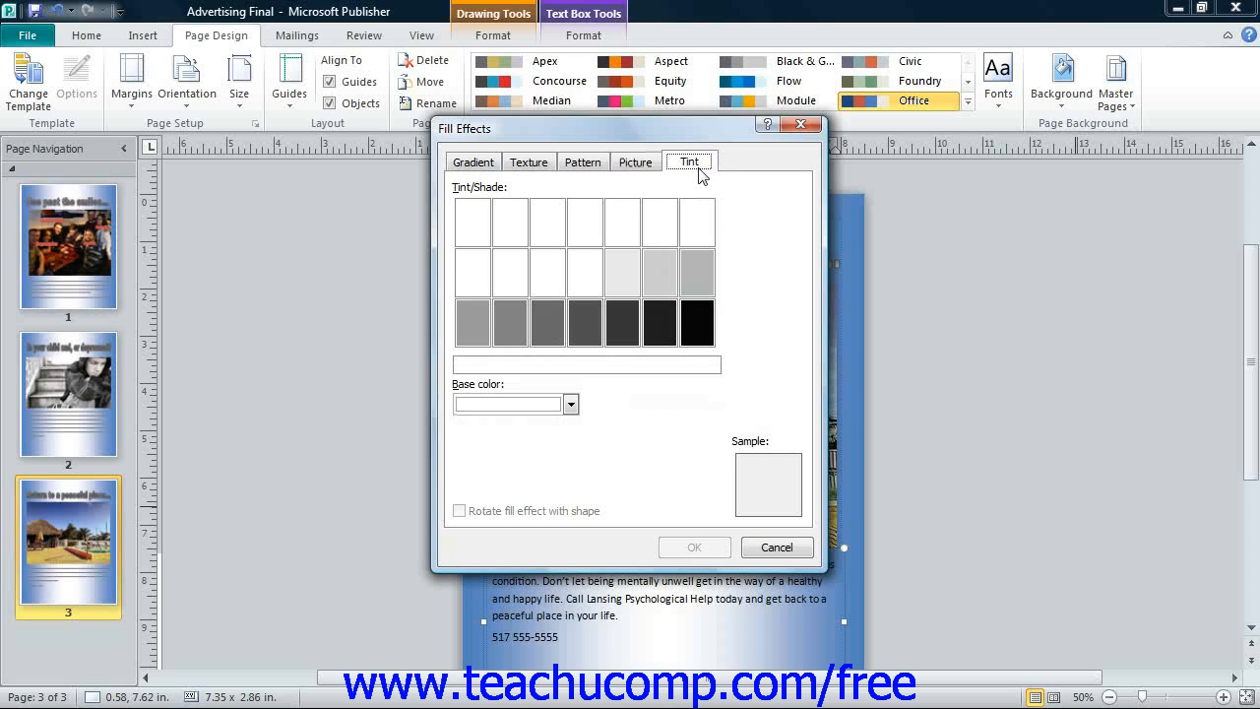
click(570, 404)
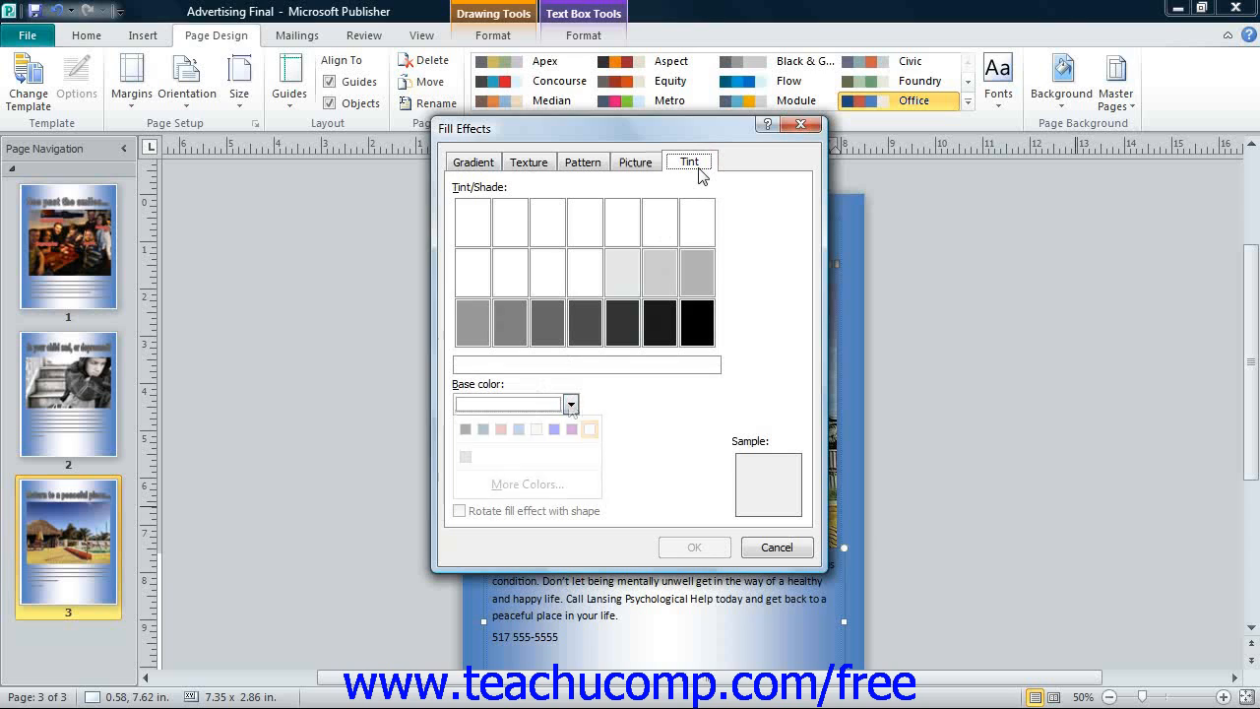
click(571, 403)
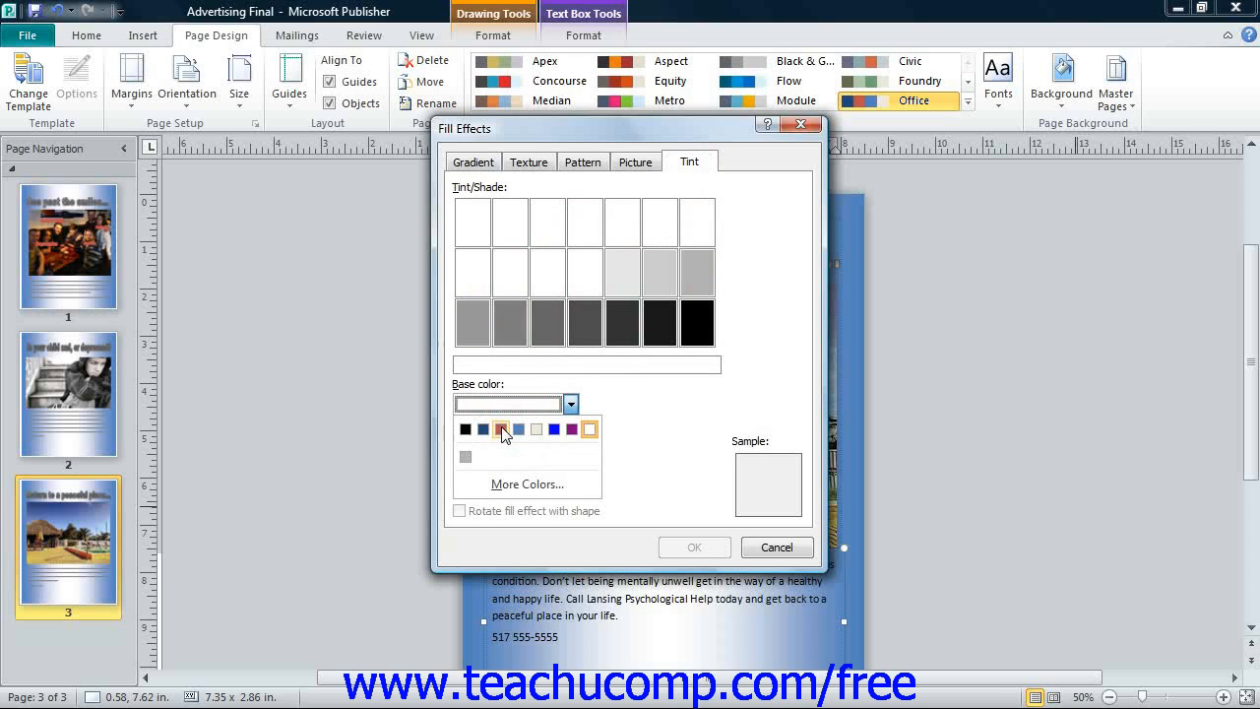
click(502, 430)
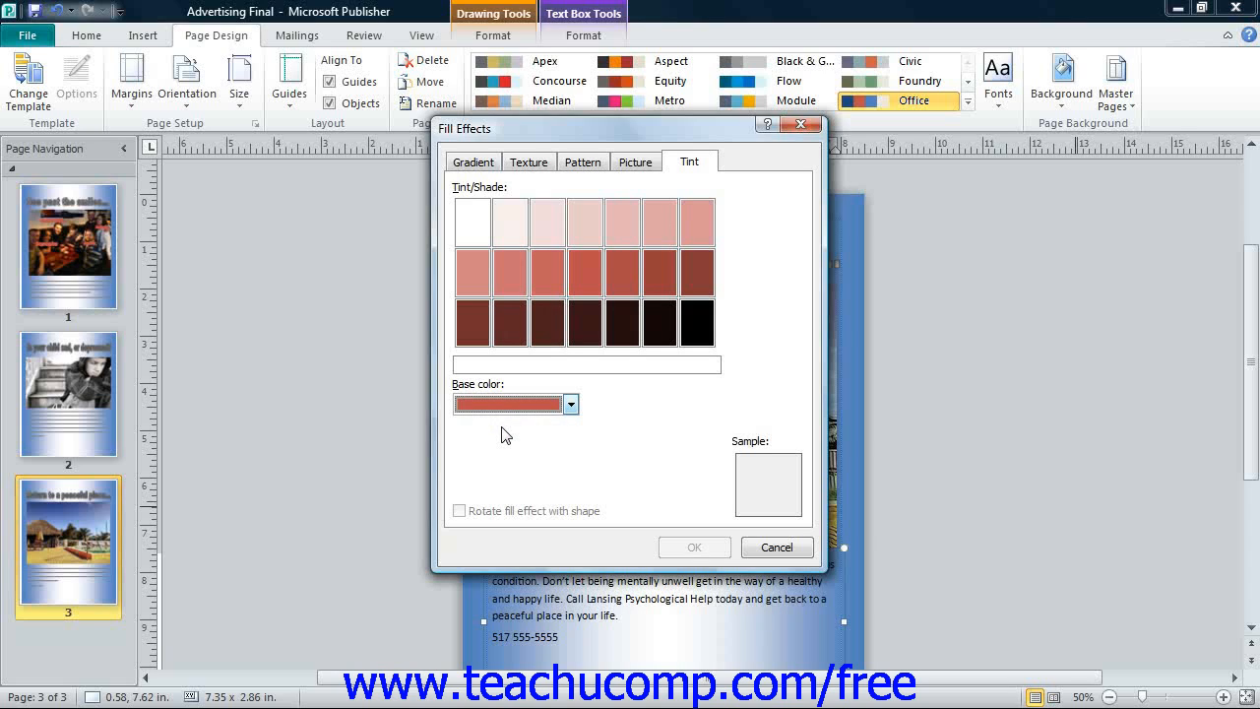
mouse_move(481, 245)
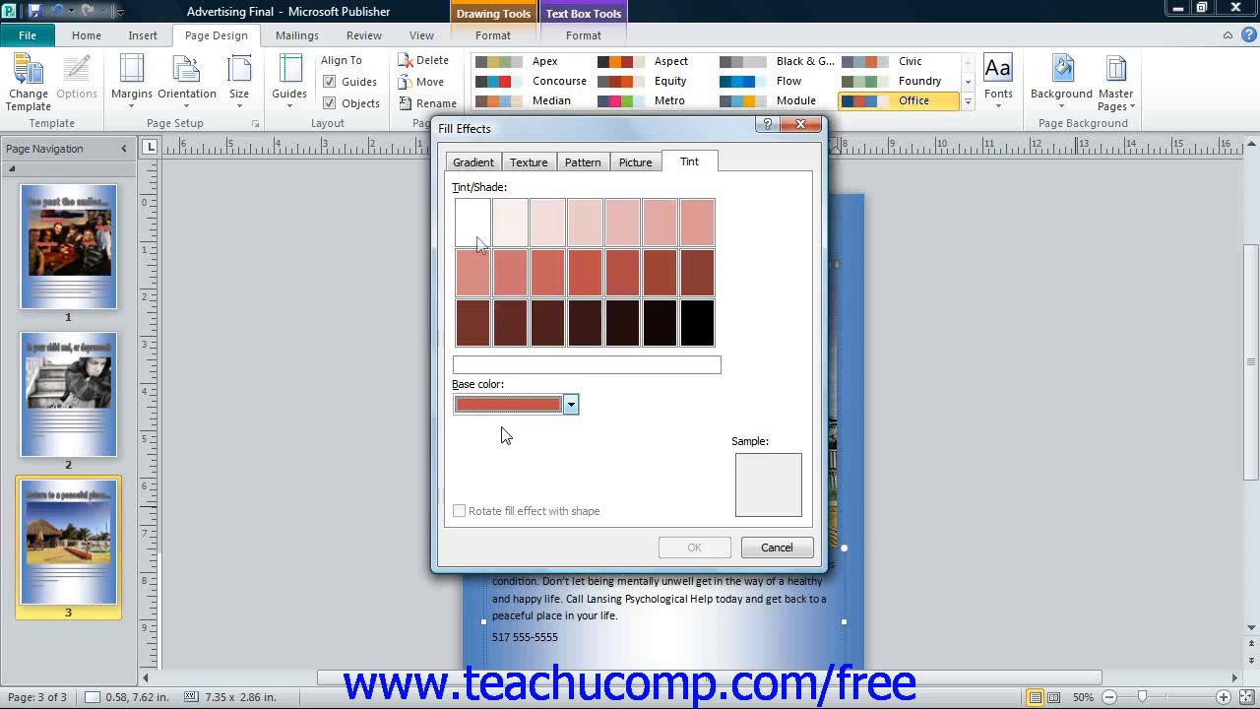